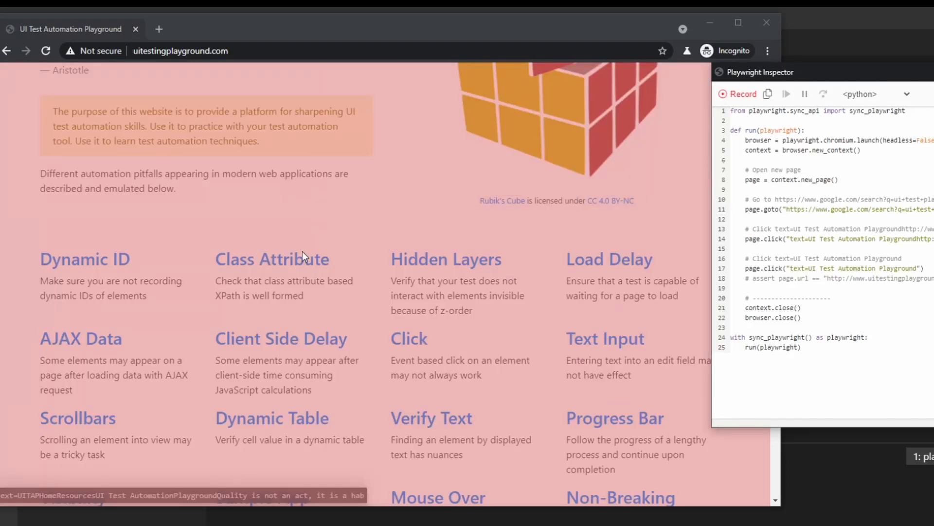
- End the earlier codegen recording session, leaving the VS Code terminal
{"action": "left_click", "coordinate": [271, 259]}
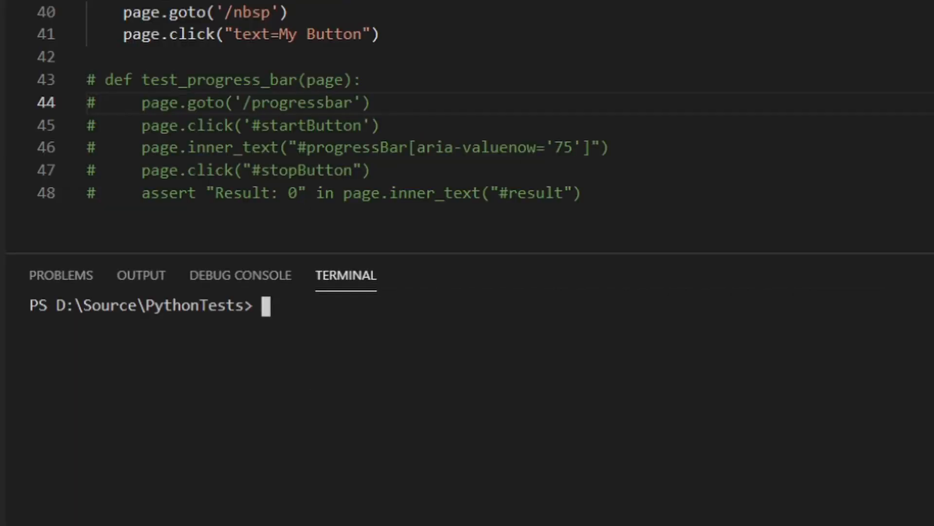
- Clear the unfinished pip install command and stop the running codegen process
{"action": "type", "text": "pip install playwright"}
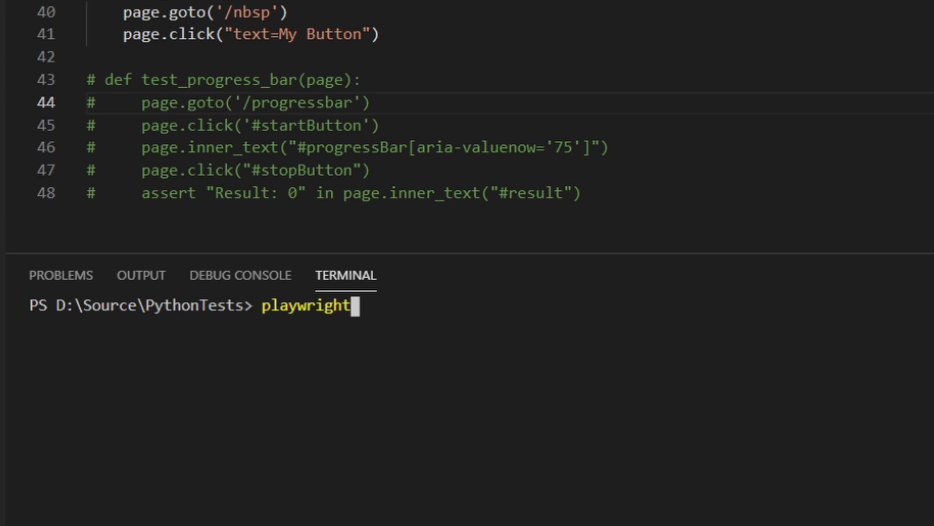
{"action": "key", "text": "Enter"}
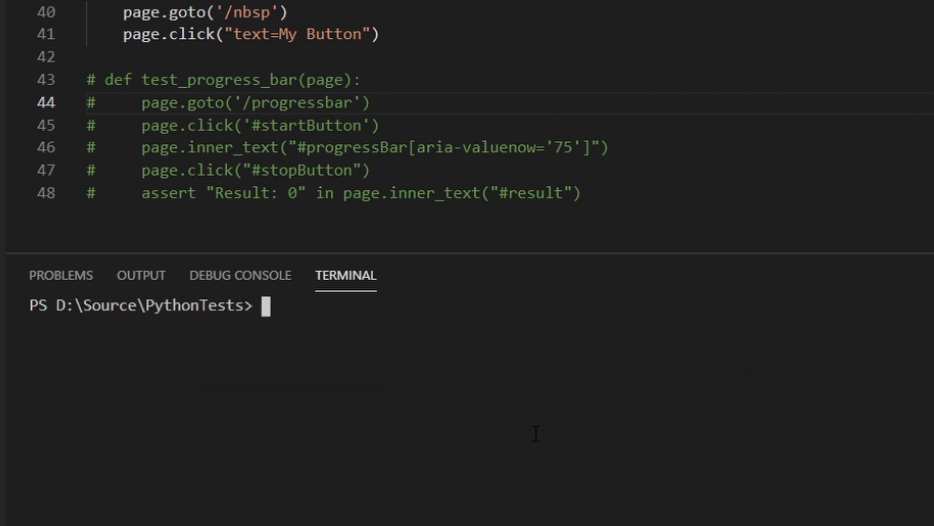
{"action": "type", "text": "playwright codegen"}
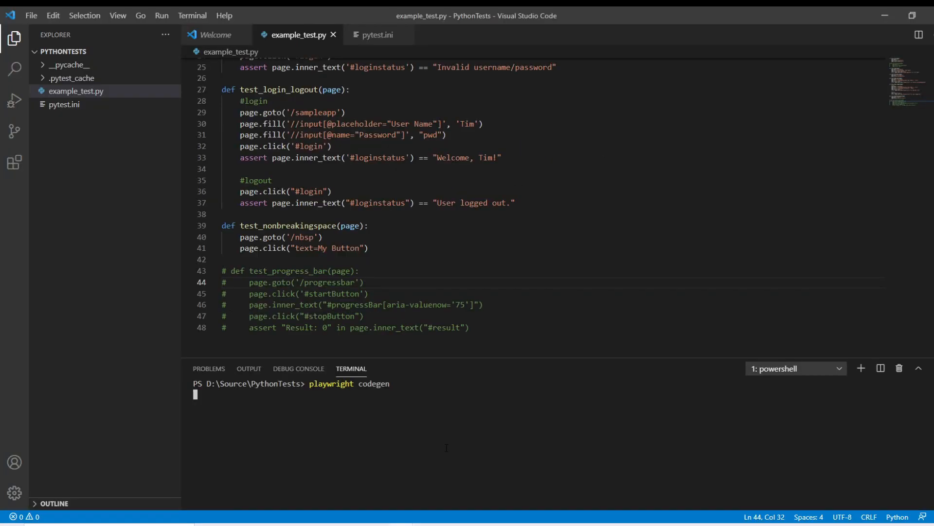
{"action": "key", "text": "Enter"}
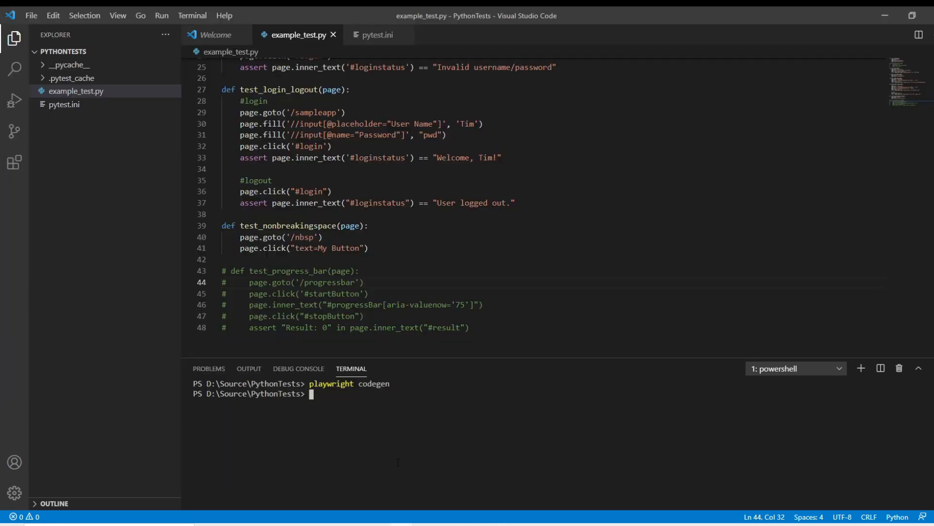
{"action": "type", "text": "playwright codege"}
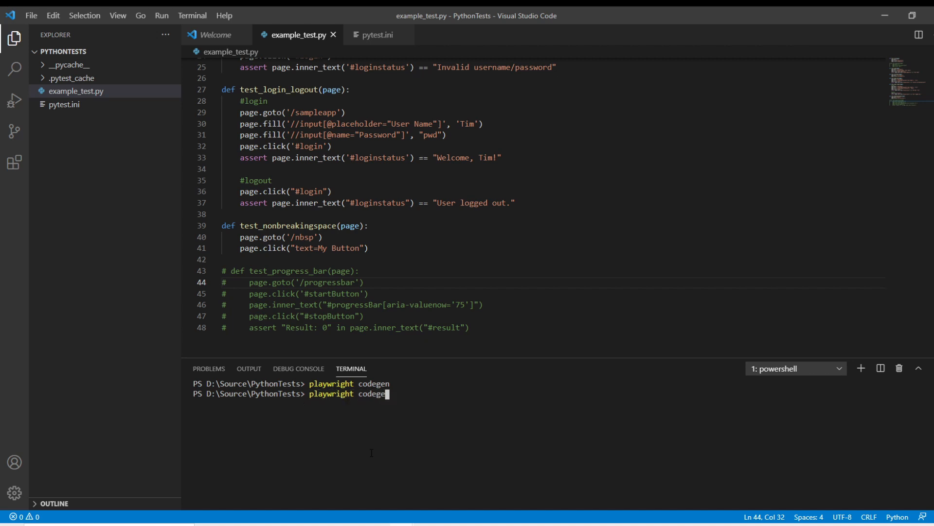
{"action": "type", "text": "http://www.uitestingplayground.com/"}
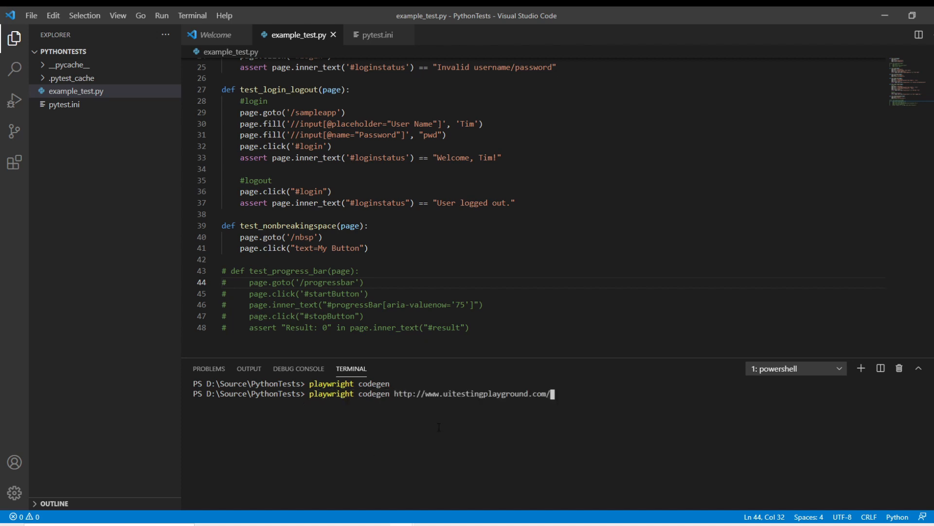
{"action": "key", "text": "Enter"}
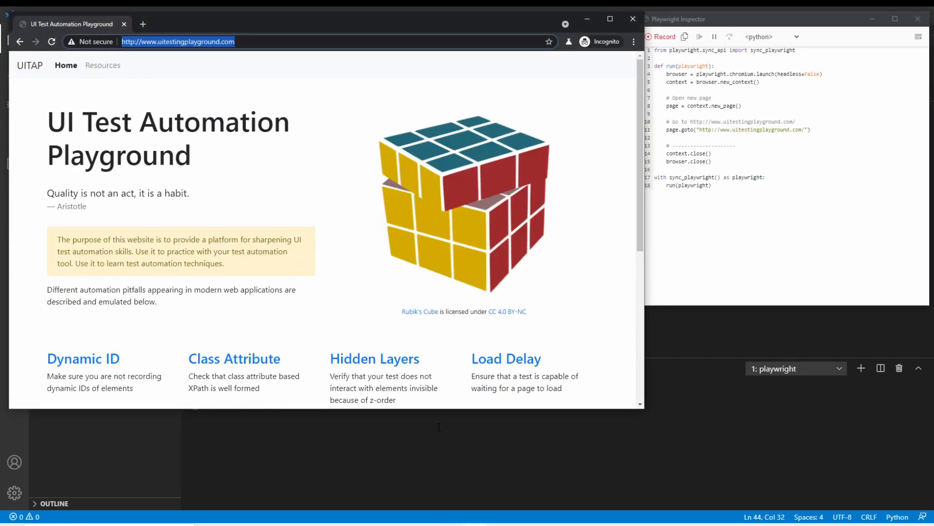
{"action": "mouse_move", "coordinate": [215, 311]}
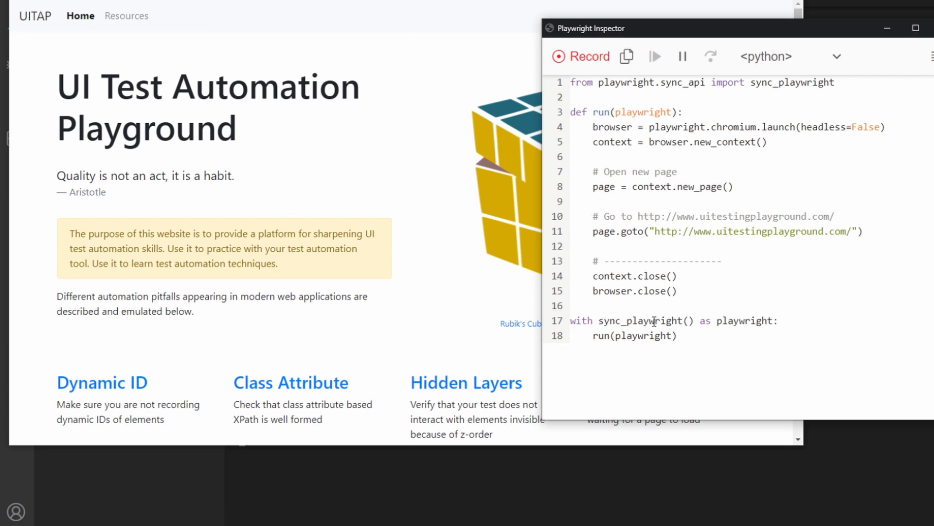
- Move the Inspector beside the page and preview the script as Java, then JavaScript
{"action": "left_click_drag", "start_coordinate": [590, 27], "coordinate": [545, 23]}
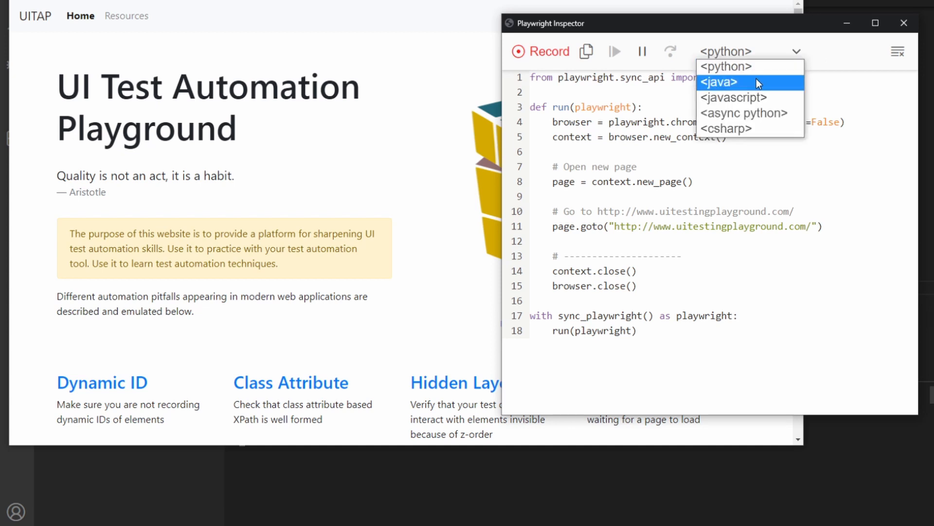
{"action": "left_click", "coordinate": [721, 82]}
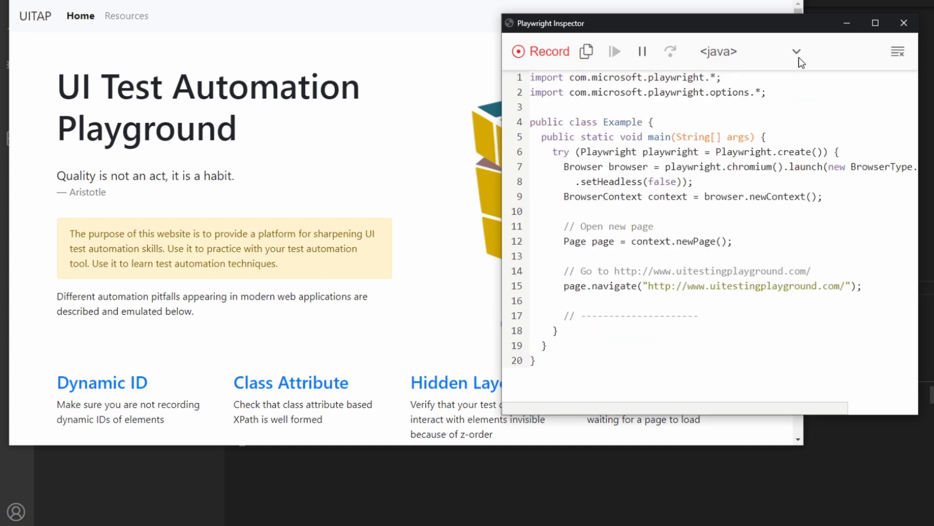
{"action": "left_click", "coordinate": [797, 51]}
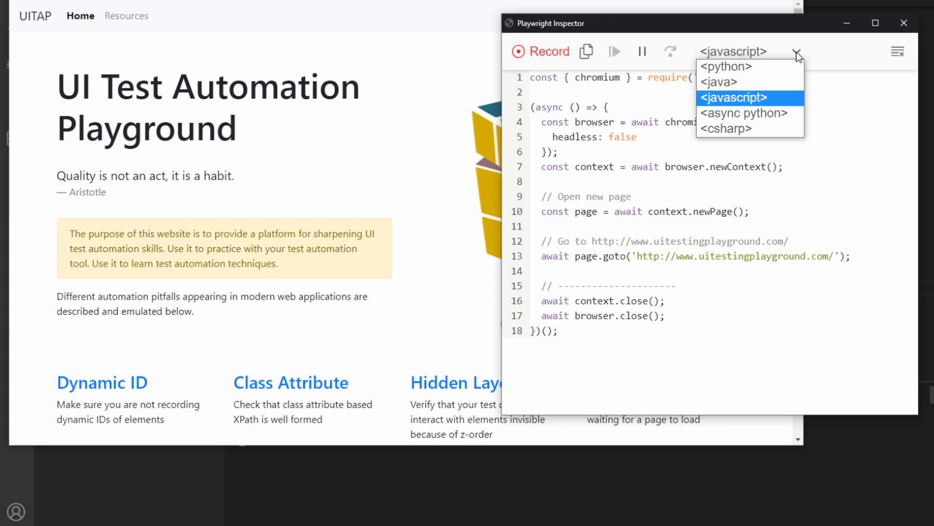
{"action": "left_click", "coordinate": [743, 113]}
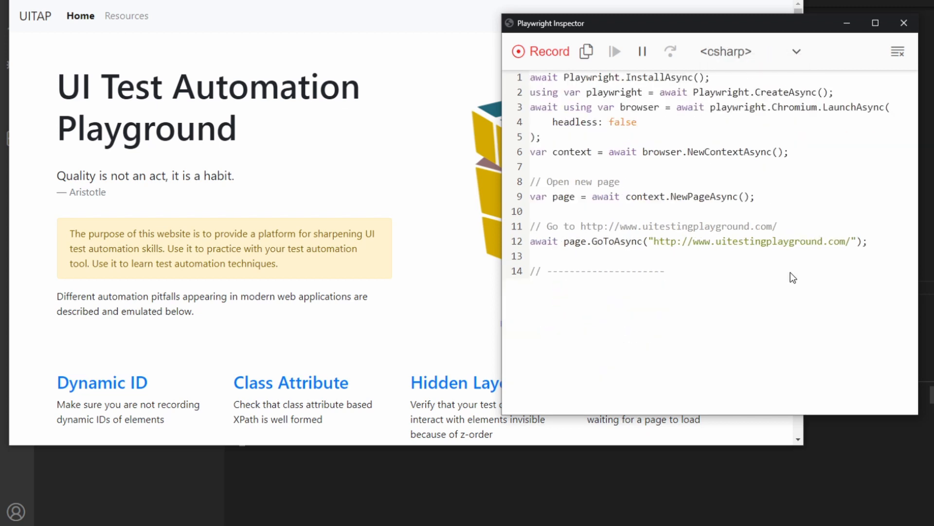
{"action": "mouse_move", "coordinate": [731, 63]}
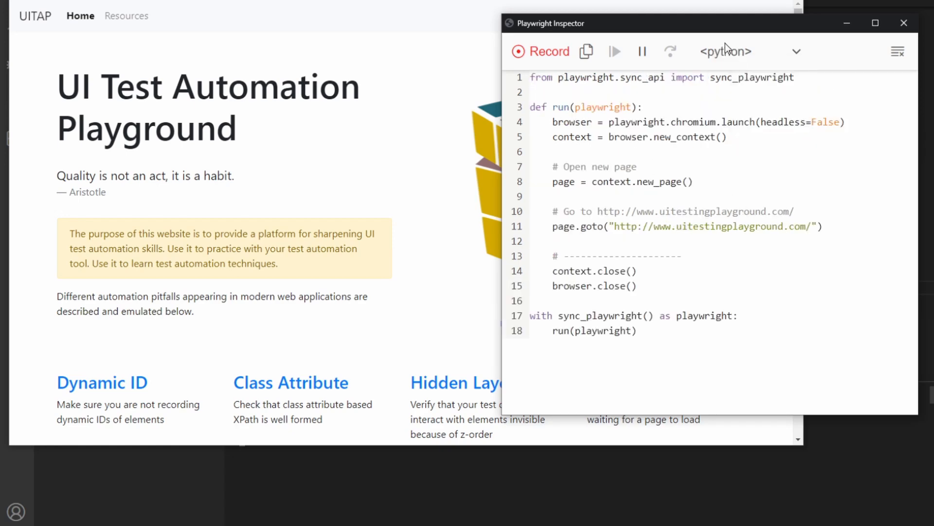
- Record opening Sample App, compare C# and Python output, and enter user name Jim
{"action": "scroll", "scroll_direction": "down", "scroll_amount": 3}
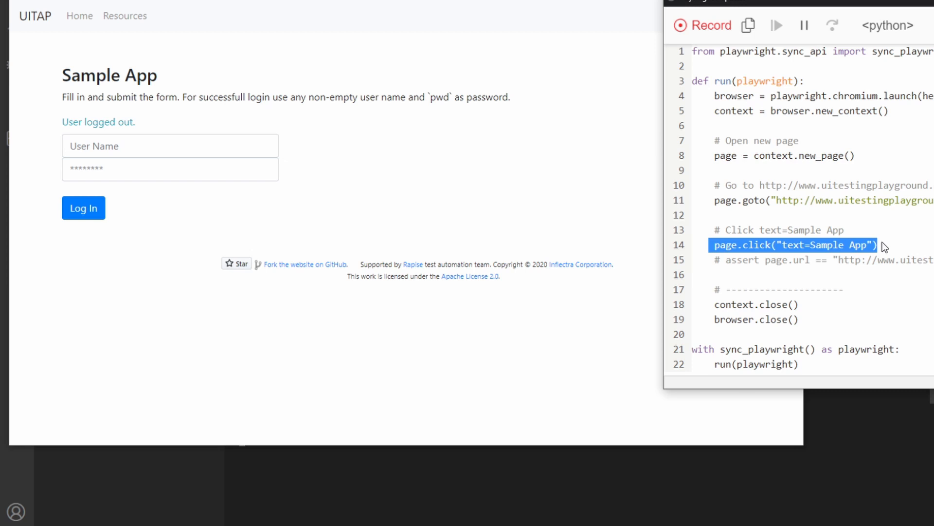
{"action": "left_click", "coordinate": [888, 26]}
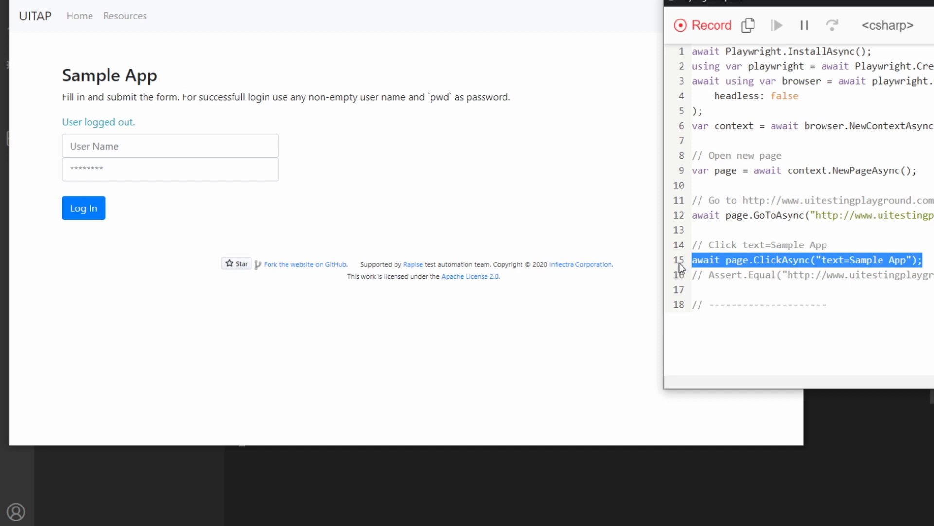
{"action": "left_click", "coordinate": [888, 26]}
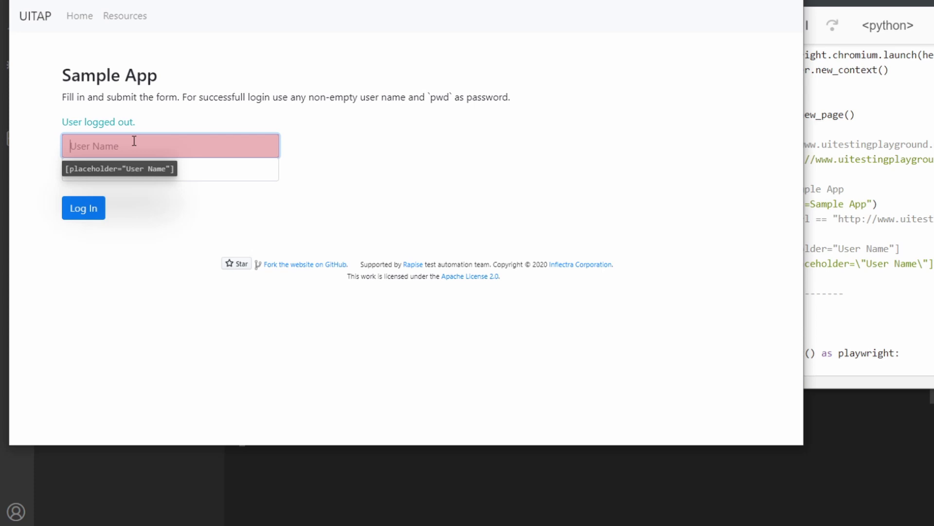
{"action": "type", "text": "J"}
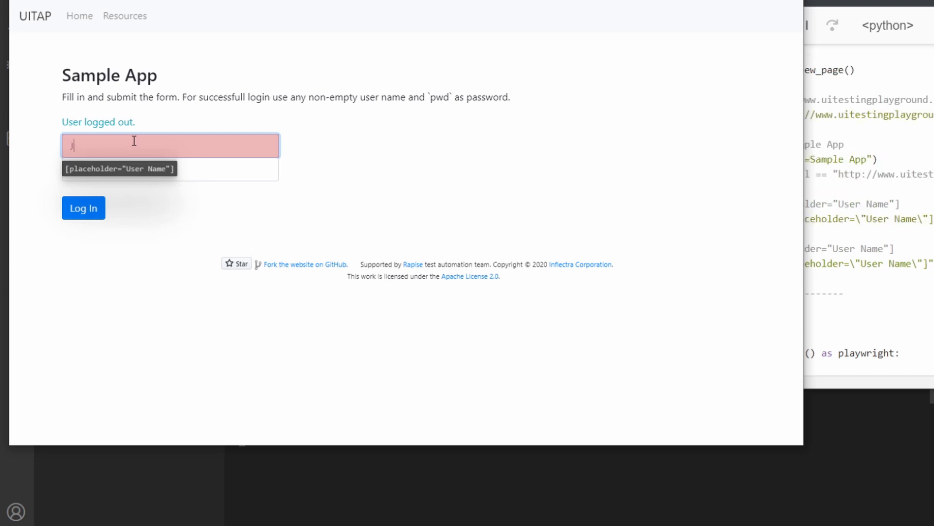
{"action": "type", "text": "Jim"}
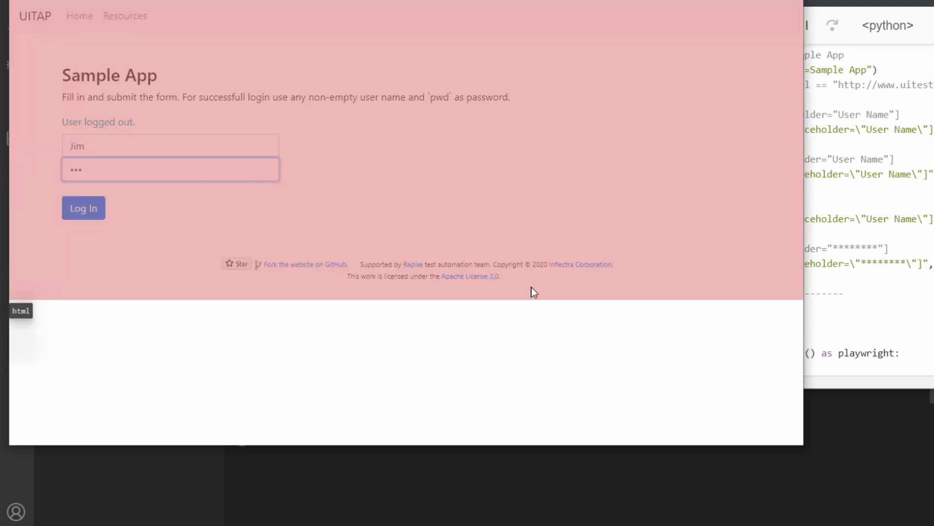
- Submit Log In as Jim and review the recorded Python steps and Sample App selector
{"action": "left_click", "coordinate": [83, 208]}
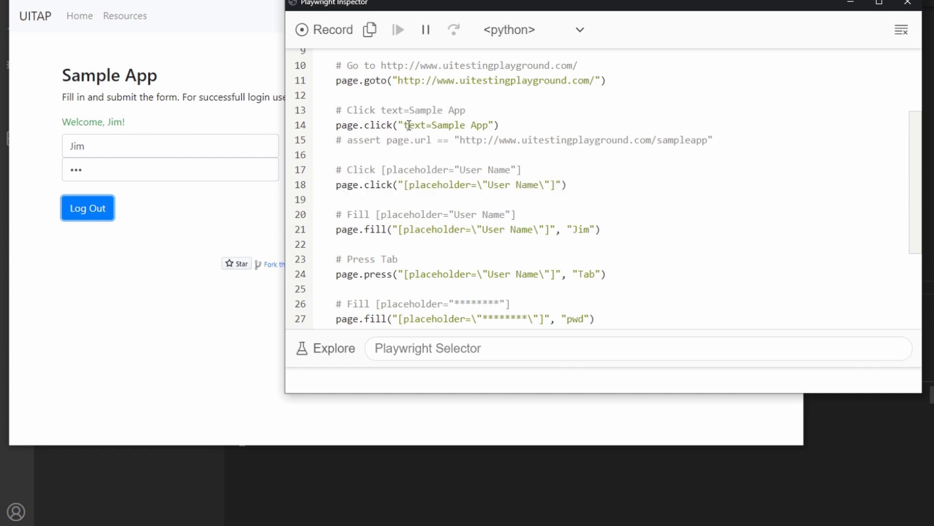
{"action": "double_click", "coordinate": [446, 124]}
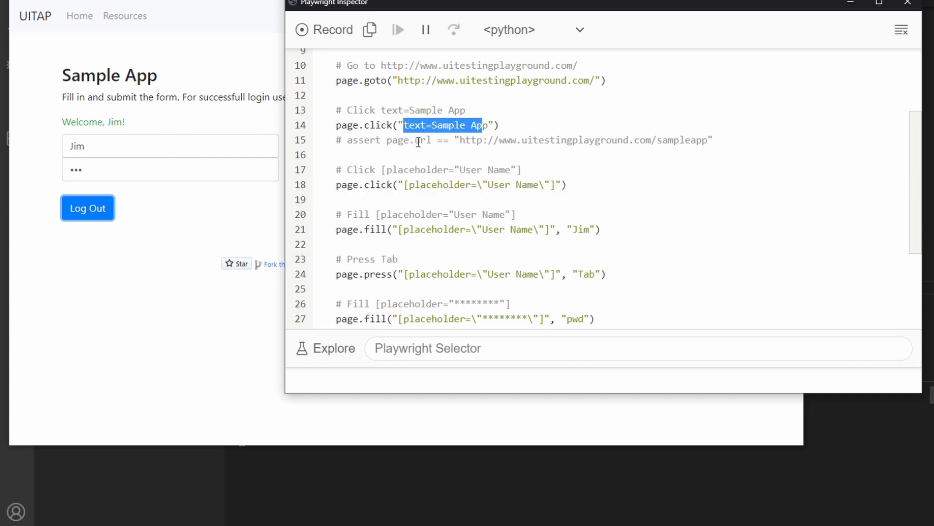
{"action": "mouse_move", "coordinate": [368, 167]}
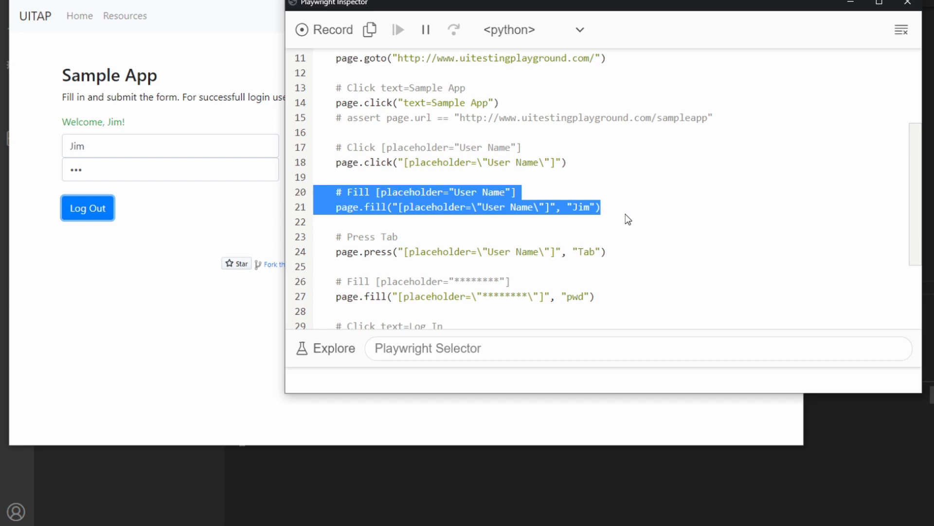
{"action": "scroll", "scroll_direction": "down", "scroll_amount": 3}
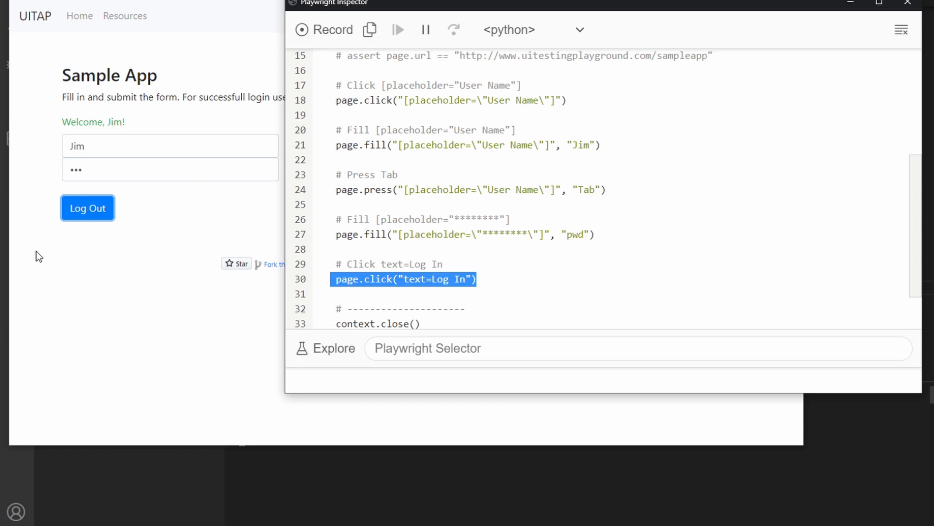
{"action": "mouse_move", "coordinate": [490, 174]}
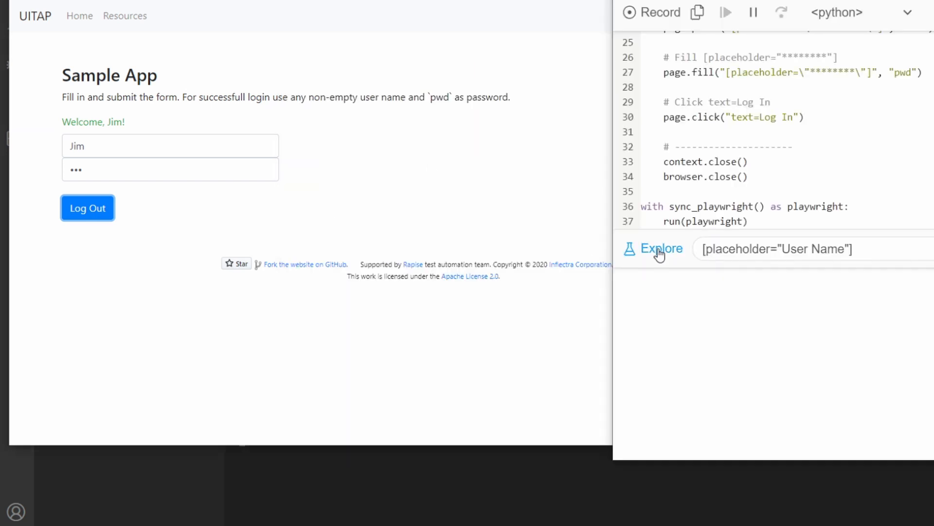
{"action": "mouse_move", "coordinate": [137, 16]}
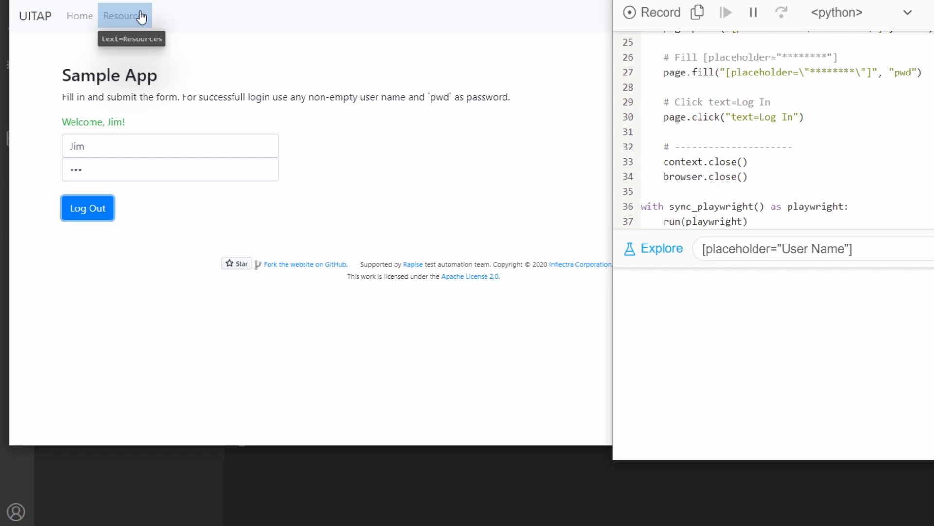
{"action": "mouse_move", "coordinate": [32, 15]}
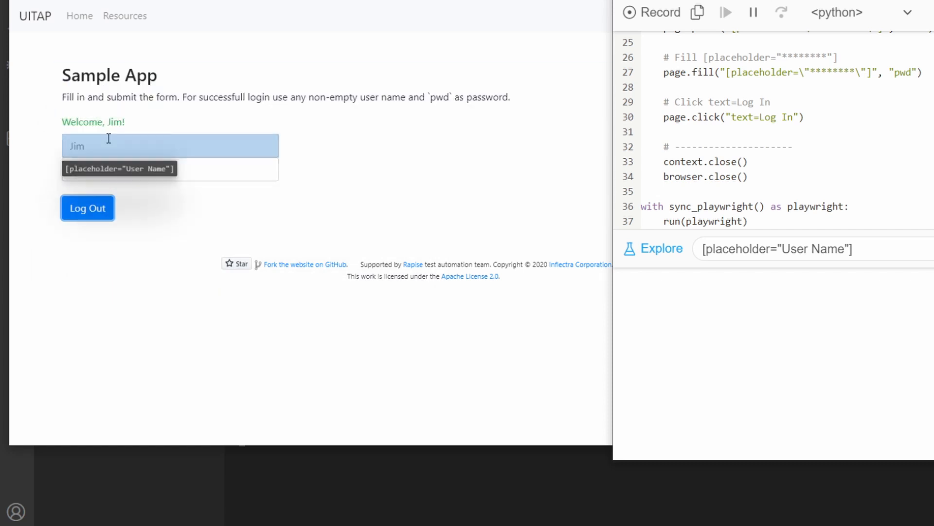
{"action": "mouse_move", "coordinate": [95, 210]}
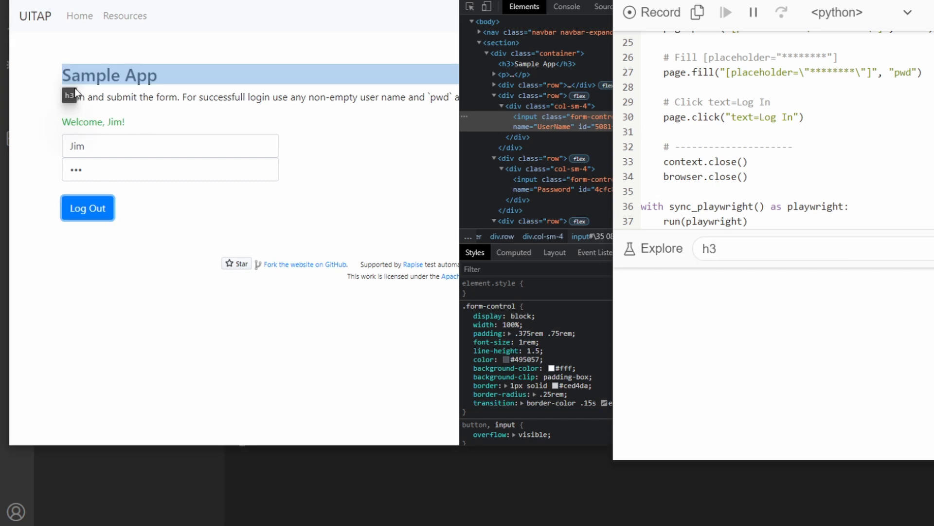
{"action": "mouse_move", "coordinate": [143, 194]}
{"action": "type", "text": "text="}
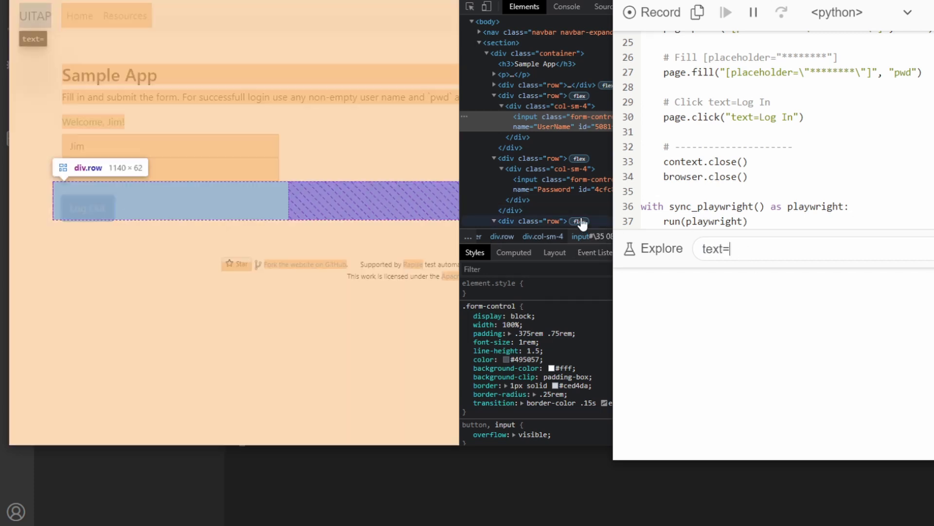
- Type 'jim' while testing selectors against the Sample App login page
{"action": "type", "text": "jim"}
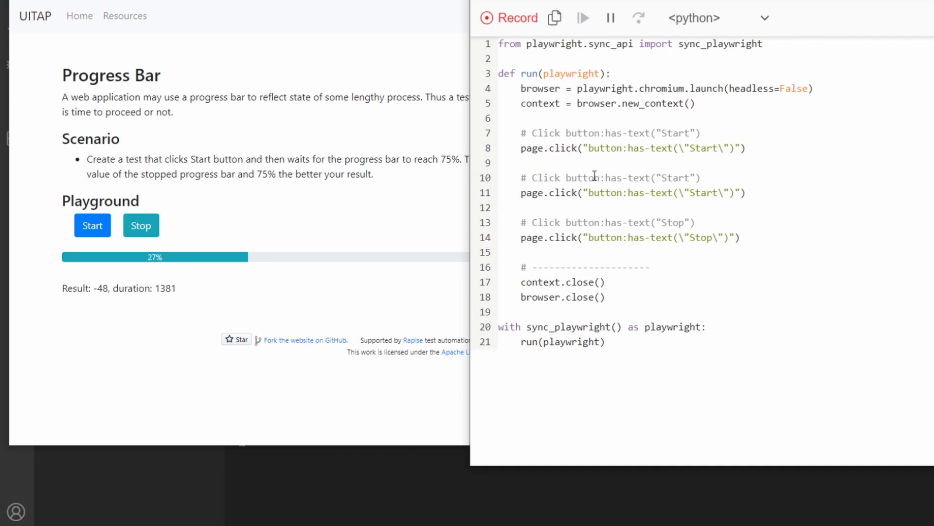
{"action": "mouse_move", "coordinate": [646, 178]}
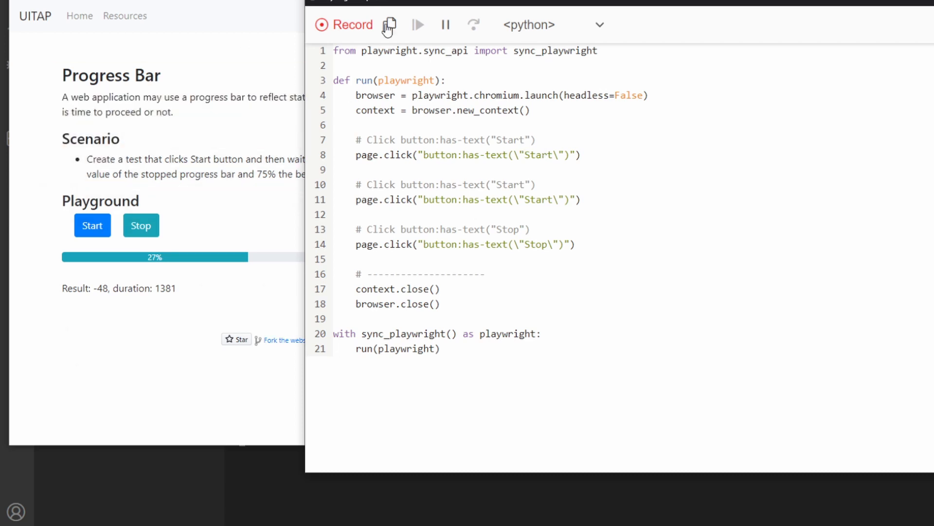
- Show the output language options for the recorded Progress Bar script
{"action": "left_click", "coordinate": [599, 26]}
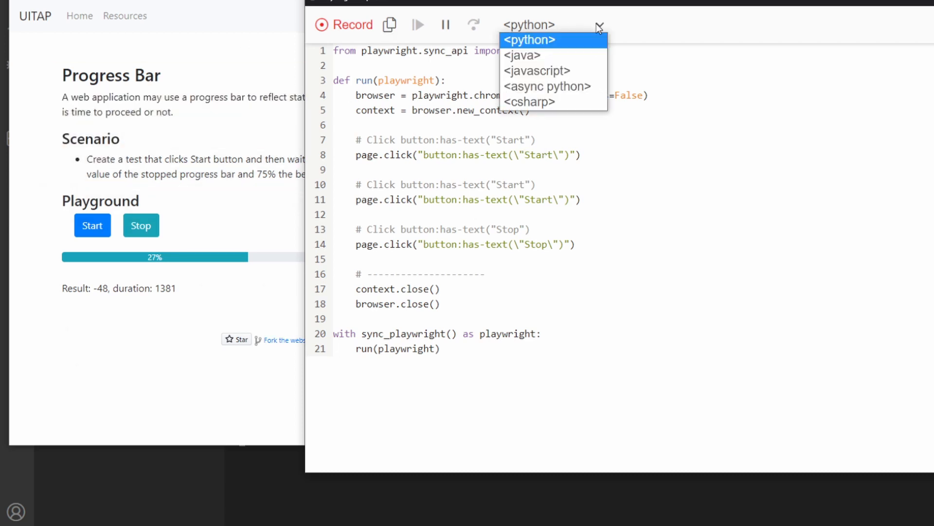